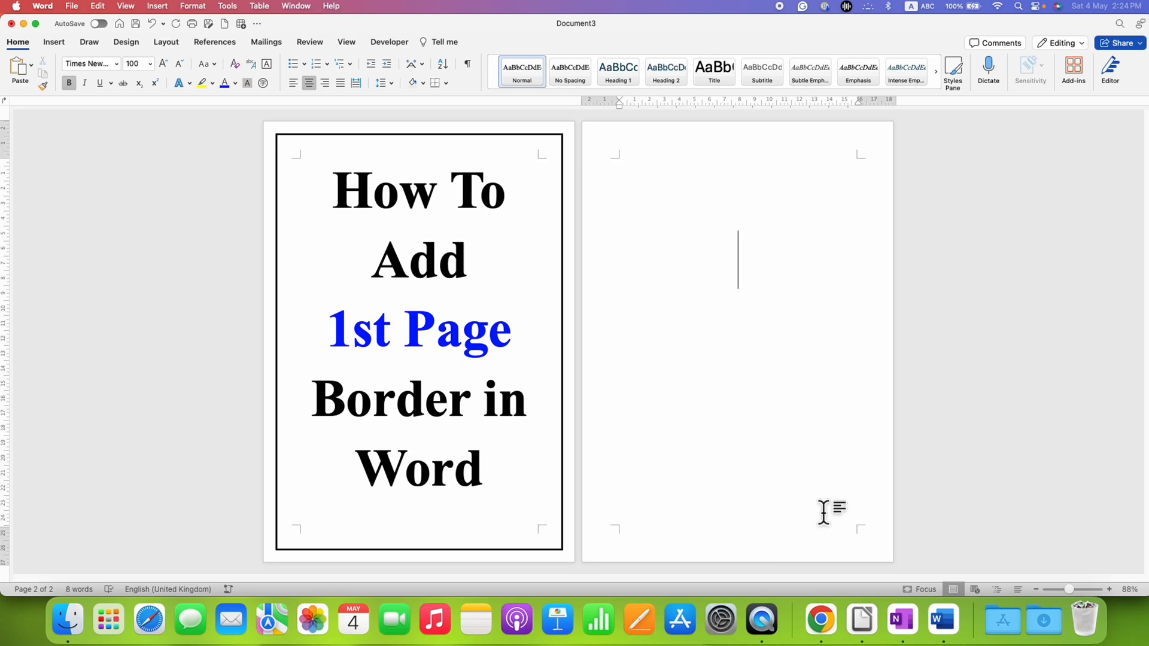
{"action": "mouse_move", "coordinate": [492, 369]}
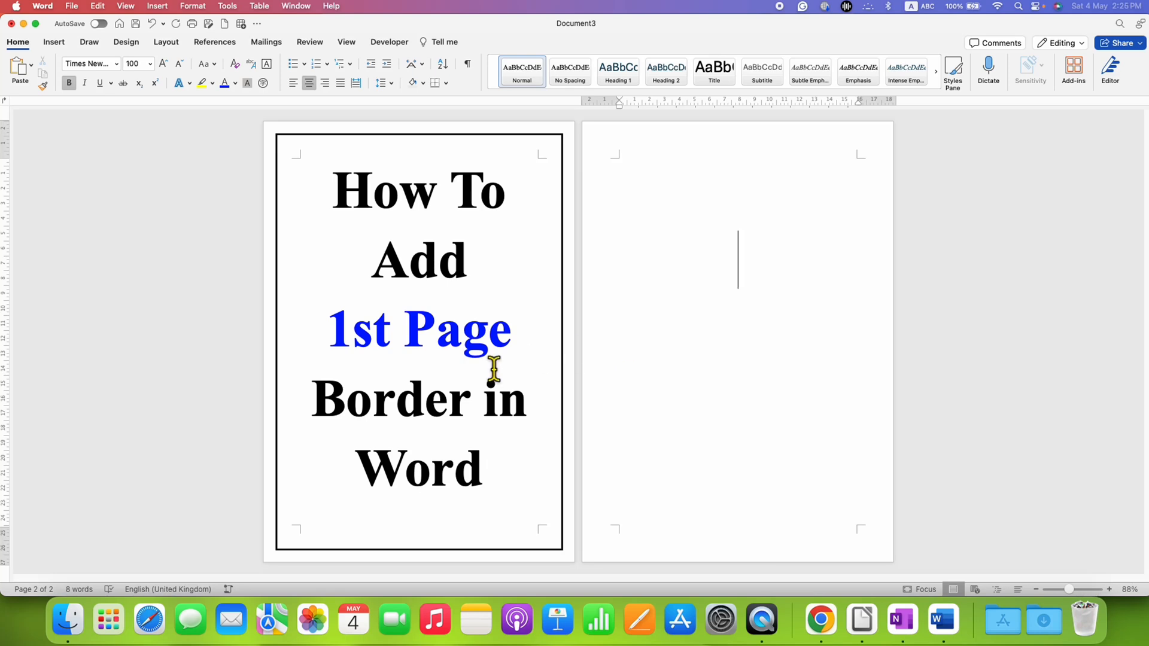
- Clear the existing page border from the title page, leaving a three-page document with no border
{"action": "left_click", "coordinate": [435, 328]}
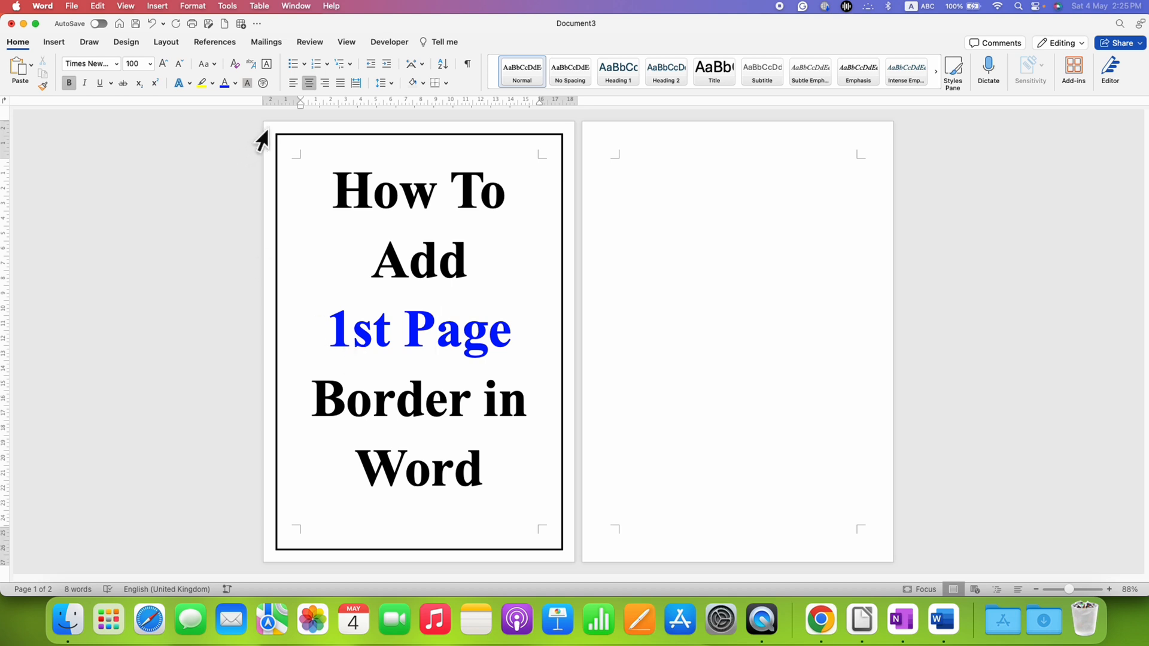
{"action": "left_click", "coordinate": [434, 328]}
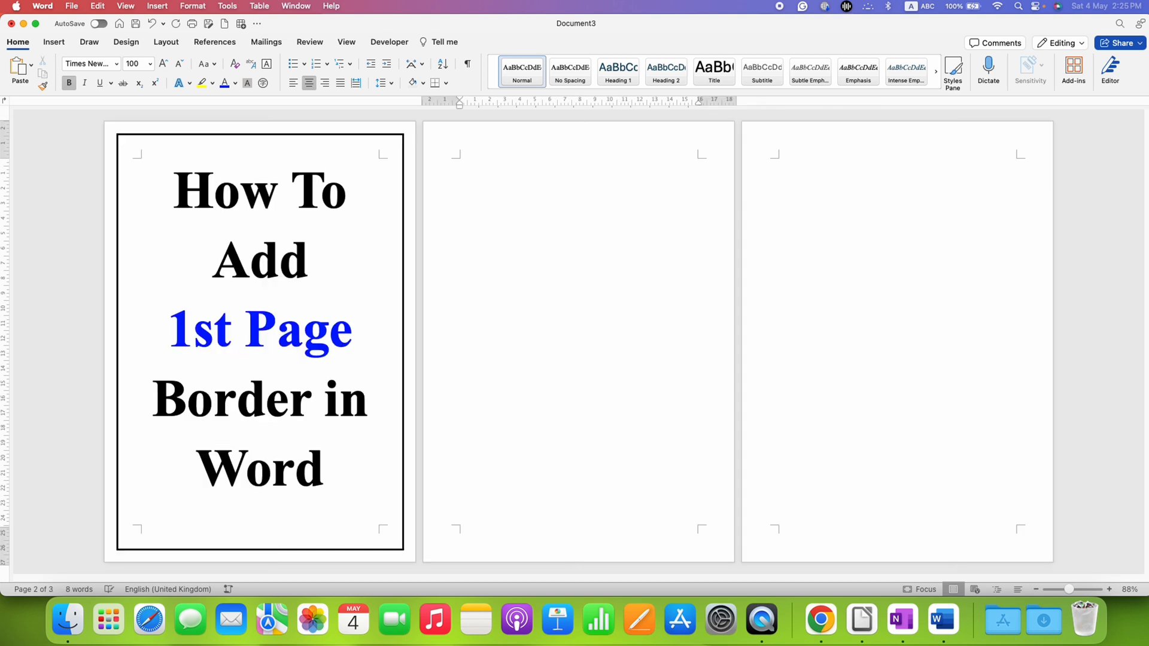
{"action": "left_click", "coordinate": [578, 469]}
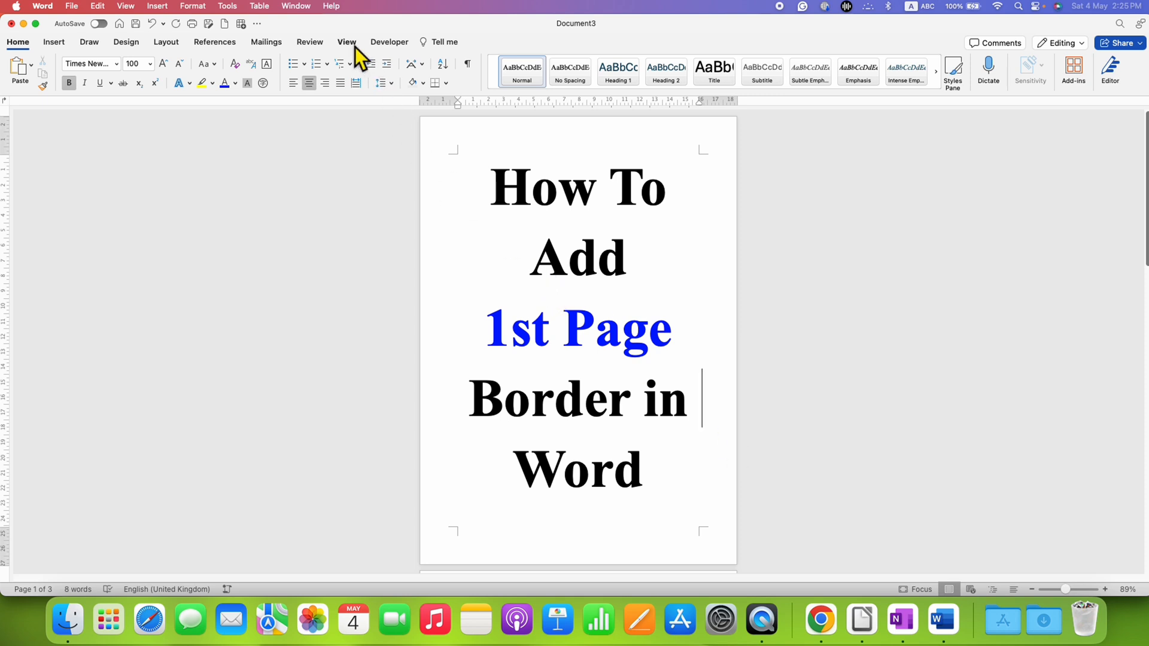
- Display all three pages side by side via Multiple Pages, then return to the Design ribbon
{"action": "left_click", "coordinate": [346, 42]}
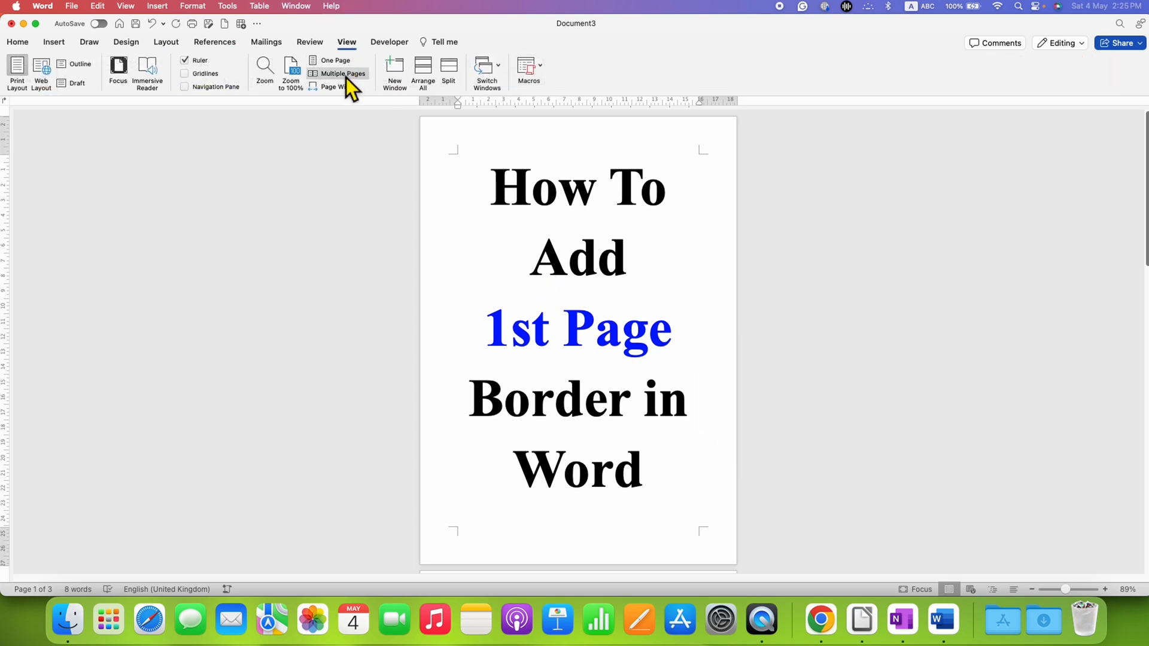
{"action": "left_click", "coordinate": [343, 73]}
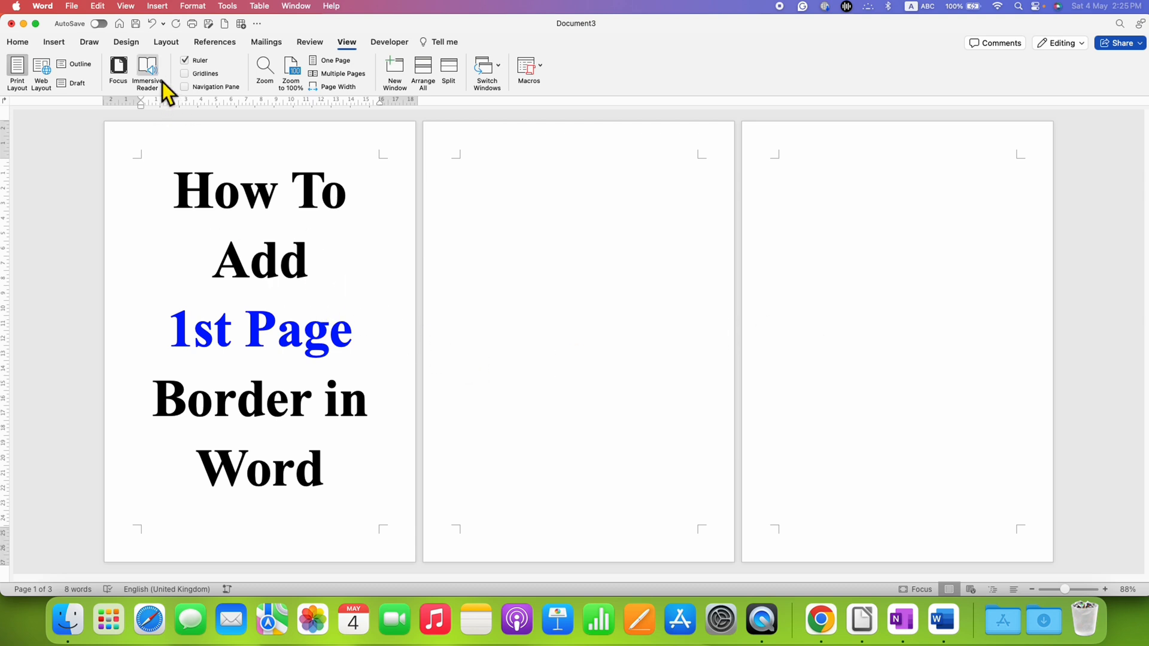
{"action": "left_click", "coordinate": [126, 42]}
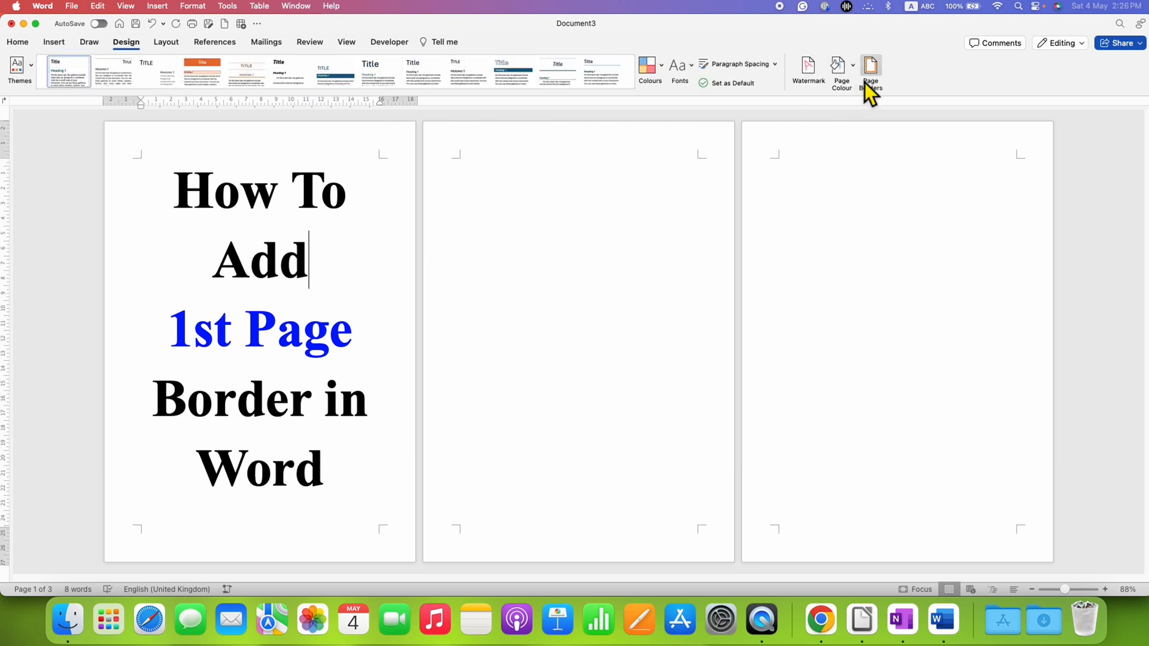
{"action": "mouse_move", "coordinate": [887, 88]}
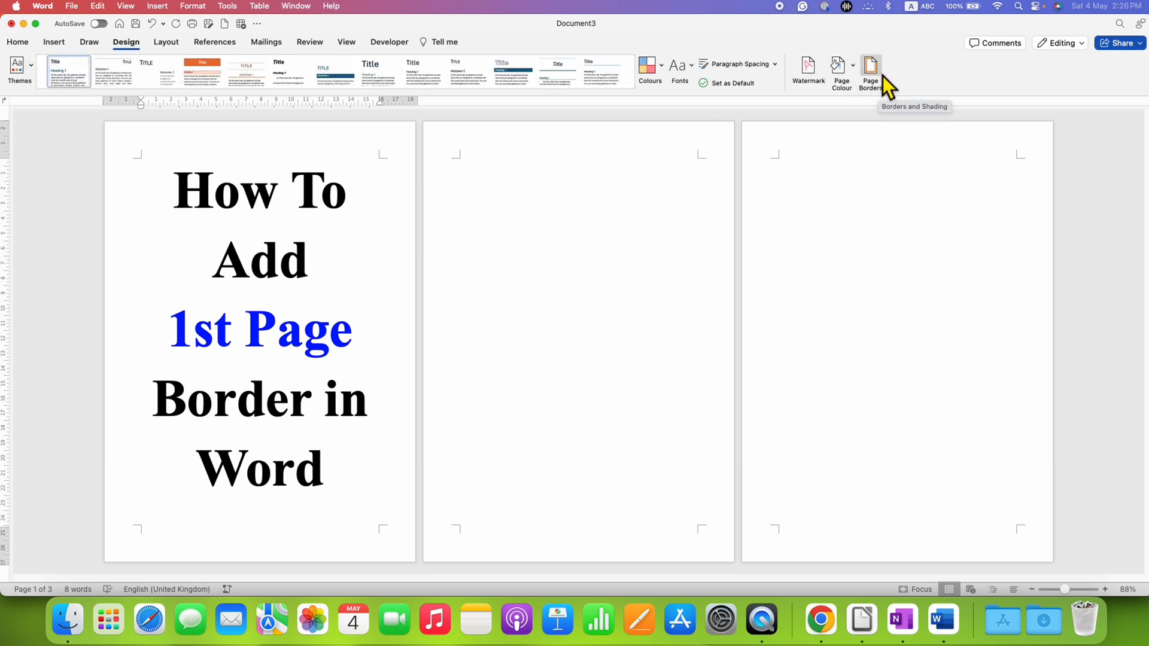
- Bring up the Borders and Shading dialog on the Page Border settings
{"action": "left_click", "coordinate": [871, 69]}
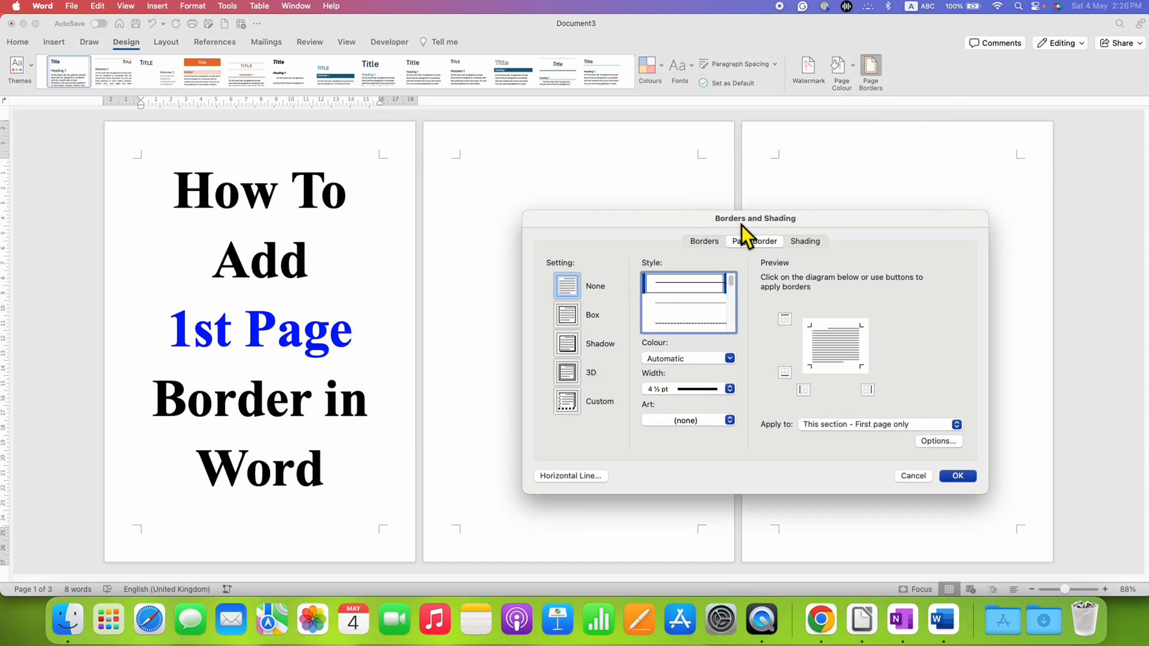
{"action": "mouse_move", "coordinate": [756, 242]}
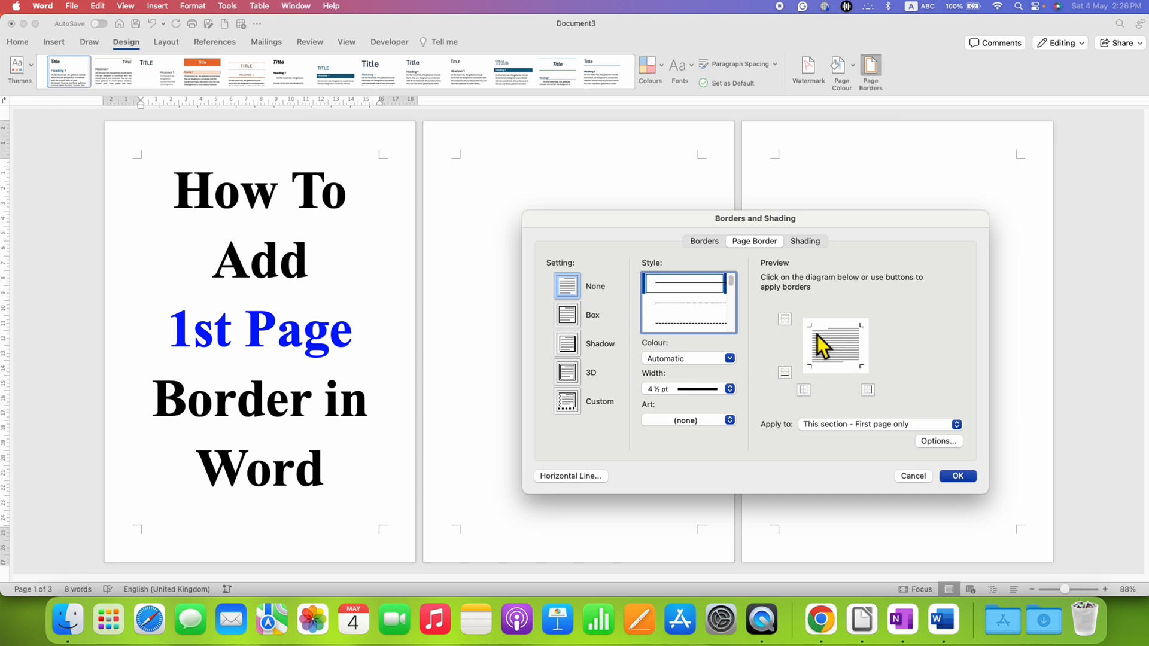
{"action": "mouse_move", "coordinate": [866, 338]}
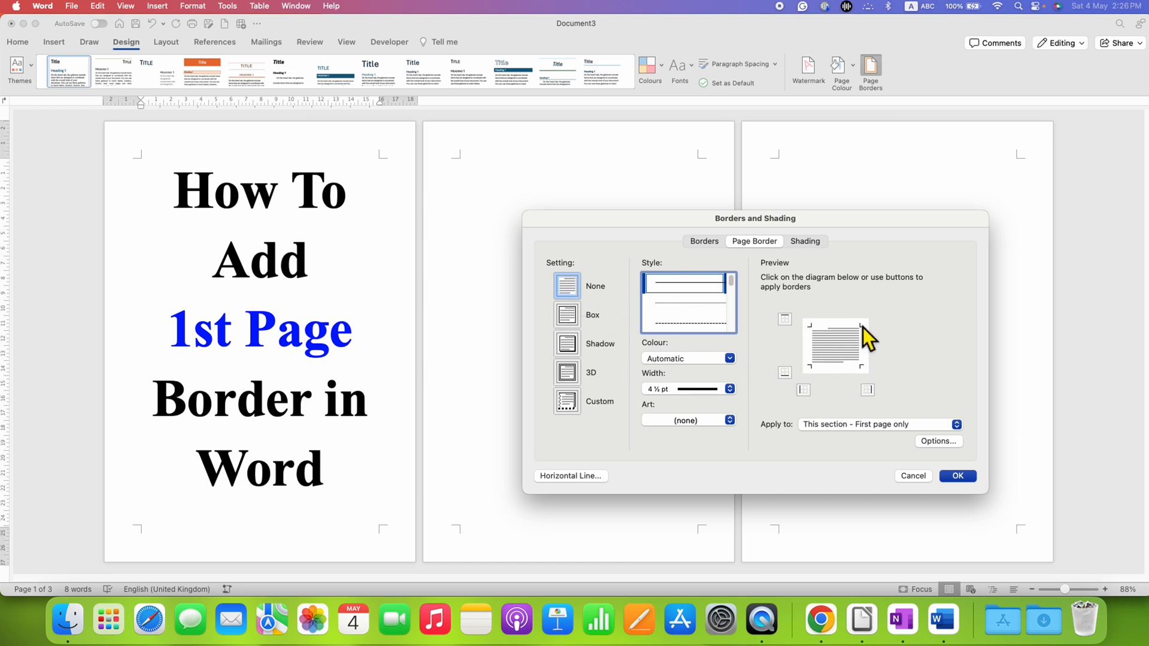
{"action": "mouse_move", "coordinate": [829, 361]}
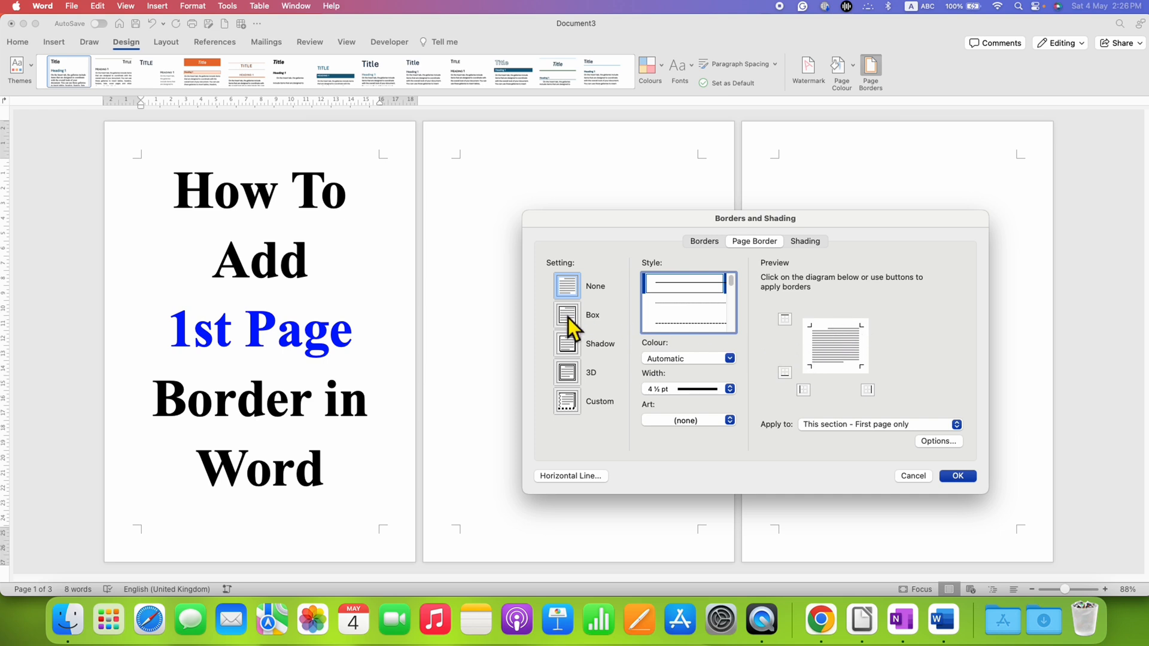
- Configure a Box page border with a solid single line, black colour and 3 pt width
{"action": "left_click", "coordinate": [566, 315]}
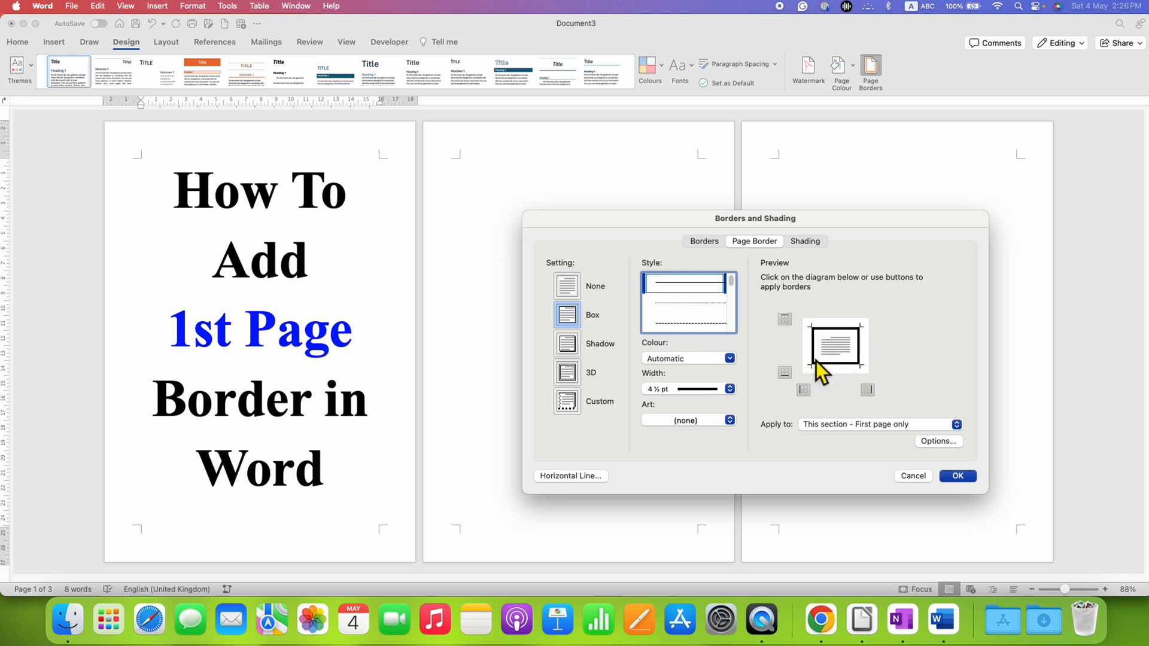
{"action": "mouse_move", "coordinate": [711, 318]}
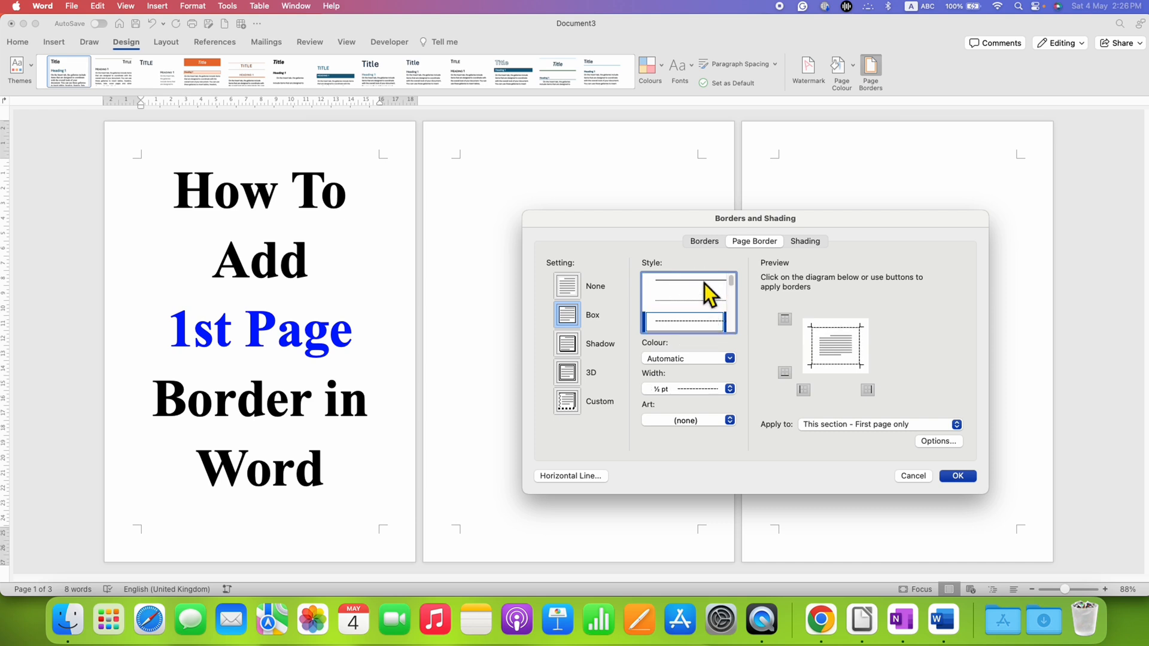
{"action": "left_click", "coordinate": [684, 285]}
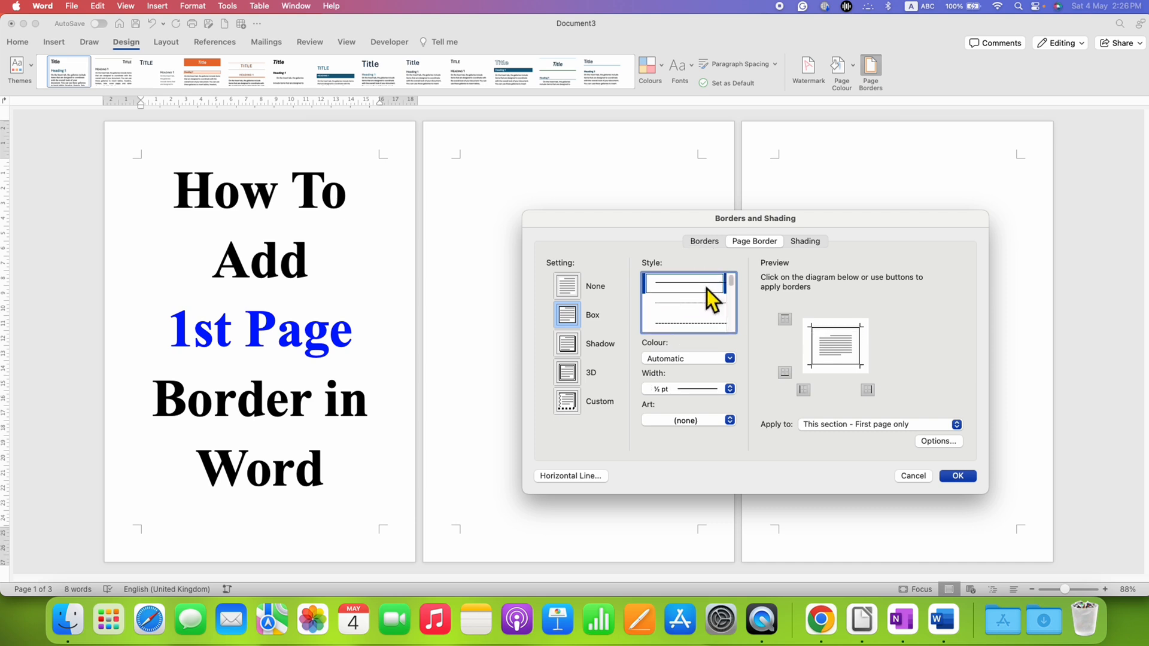
{"action": "mouse_move", "coordinate": [711, 371]}
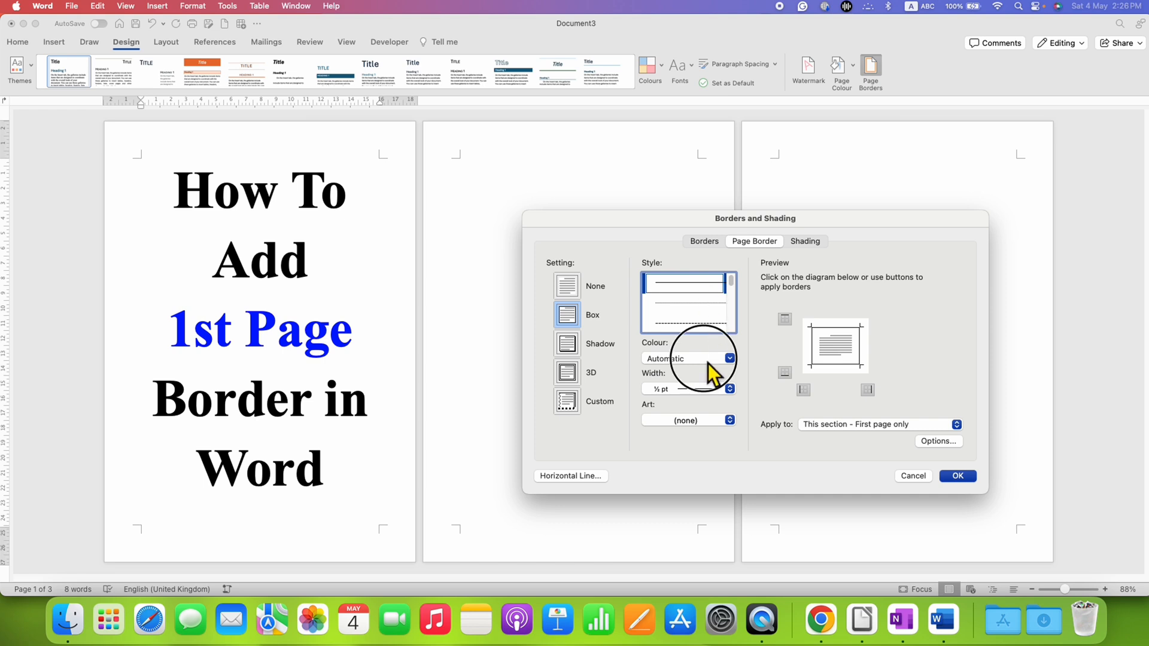
{"action": "left_click", "coordinate": [729, 358]}
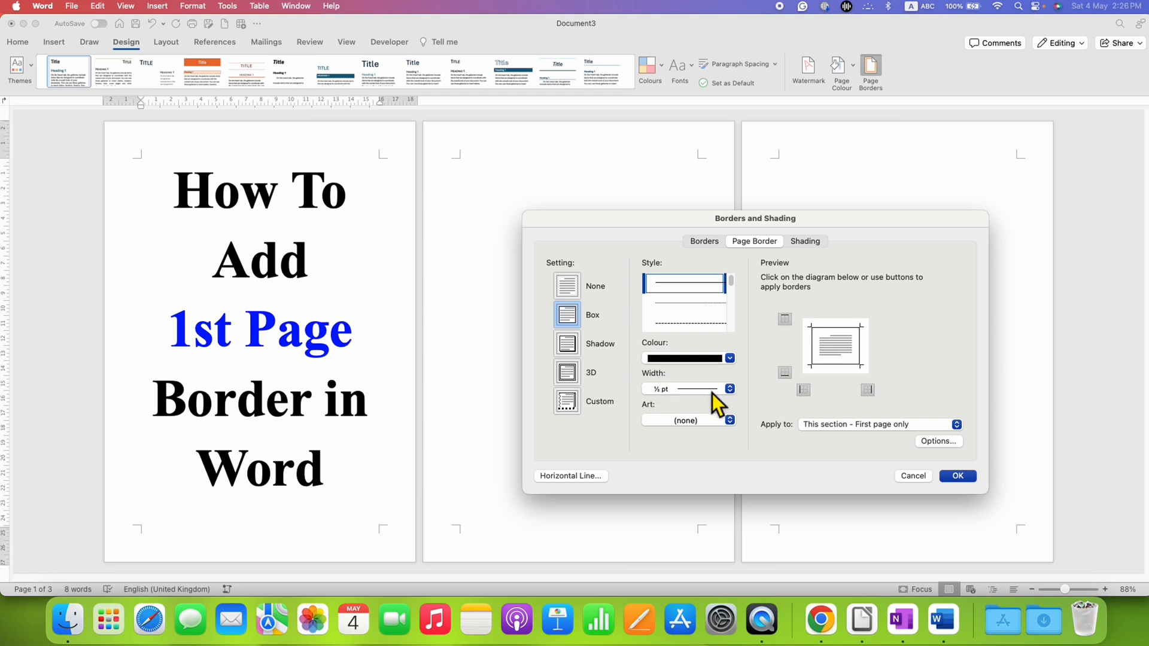
{"action": "left_click", "coordinate": [729, 388]}
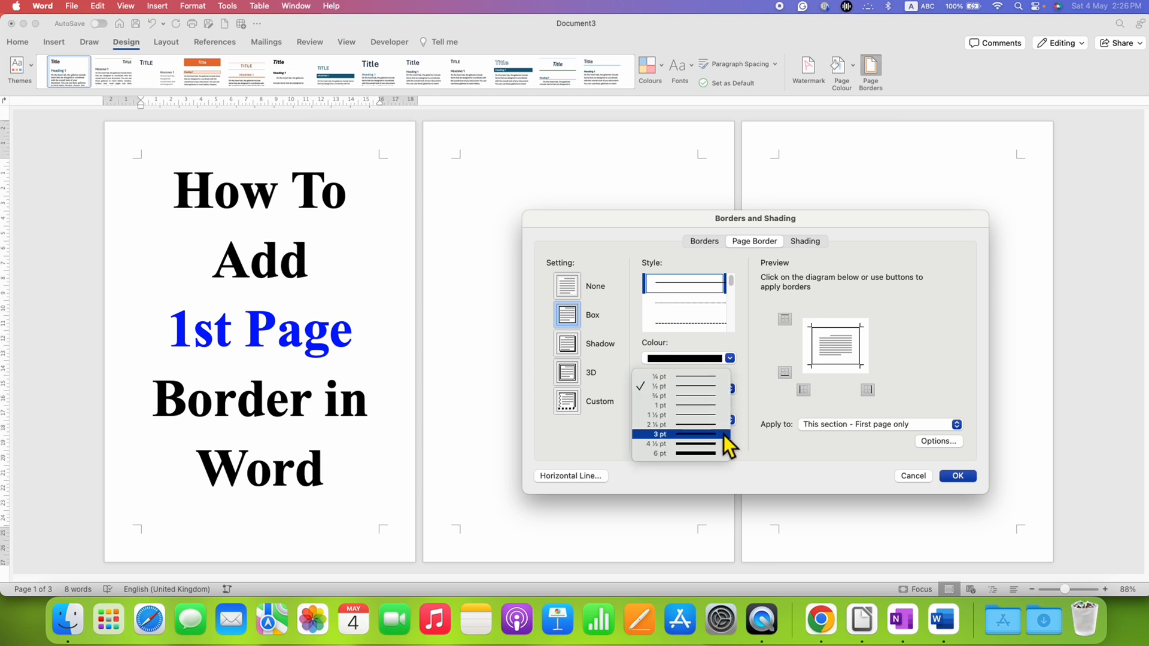
{"action": "left_click", "coordinate": [660, 434]}
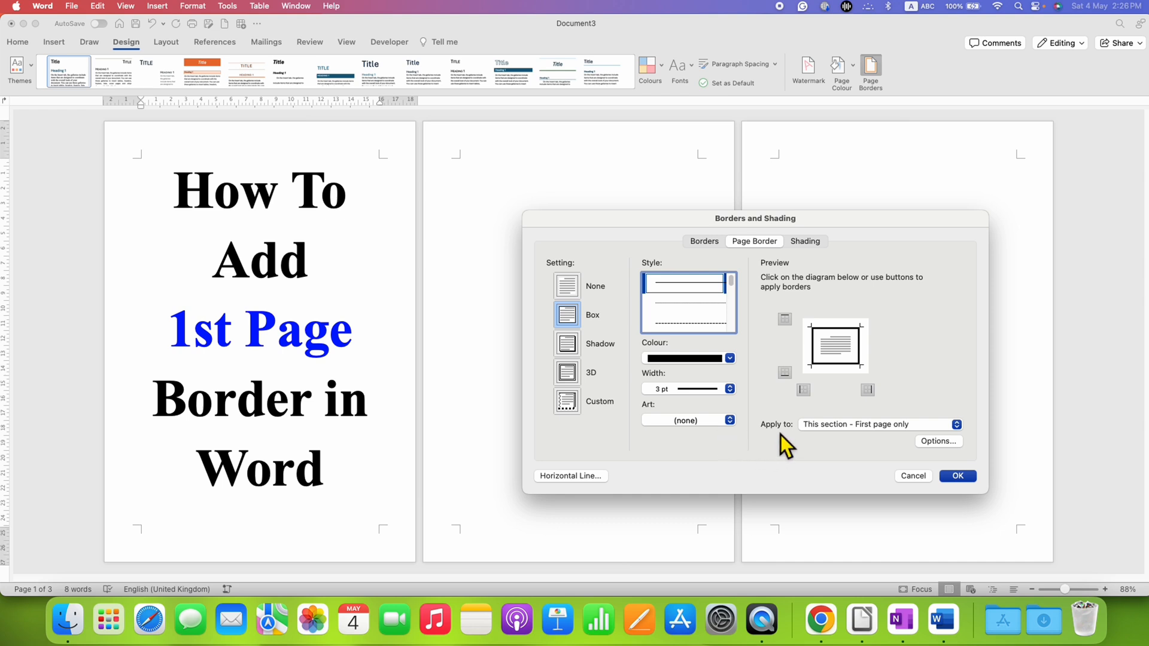
{"action": "left_click", "coordinate": [953, 424]}
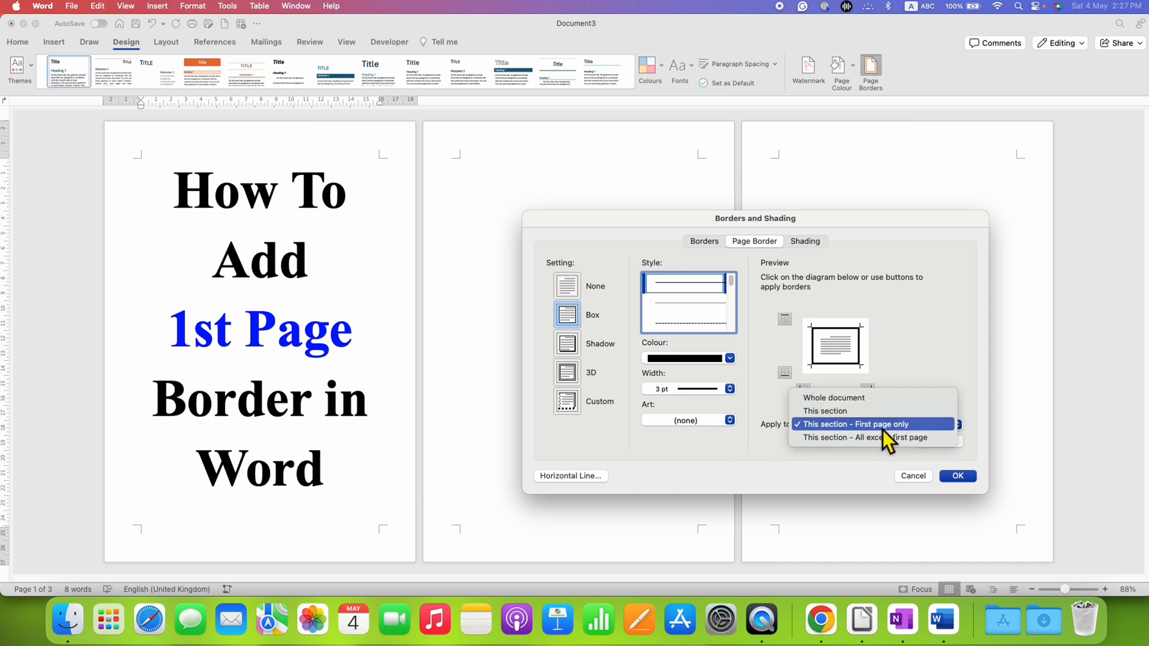
{"action": "mouse_move", "coordinate": [891, 446]}
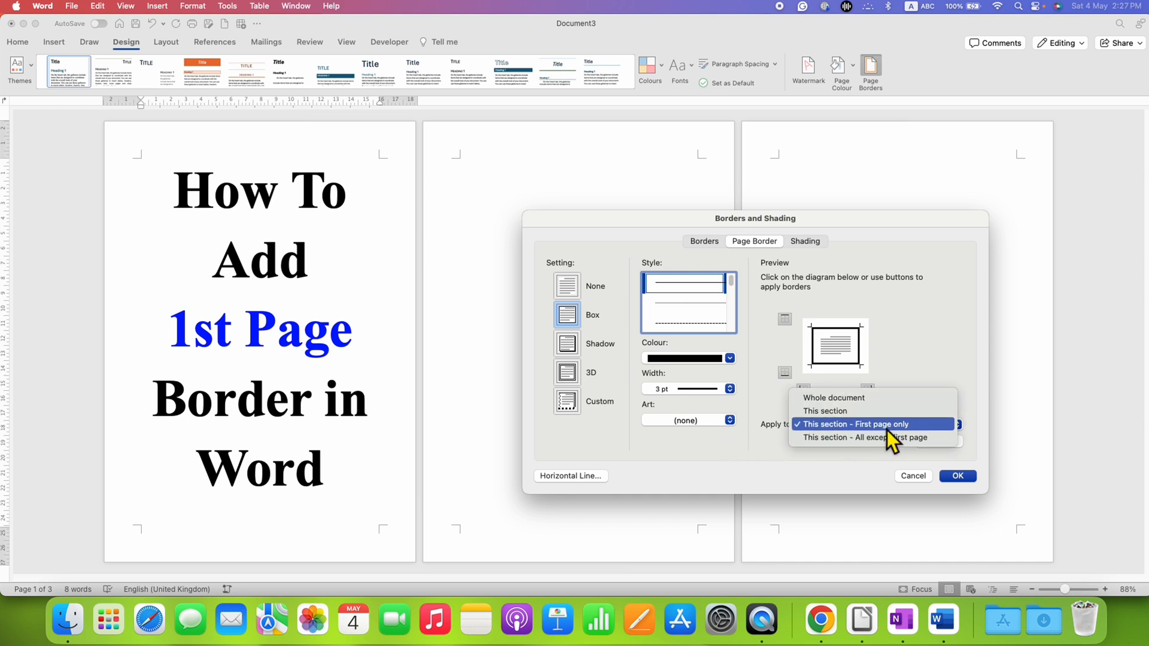
{"action": "mouse_move", "coordinate": [918, 440]}
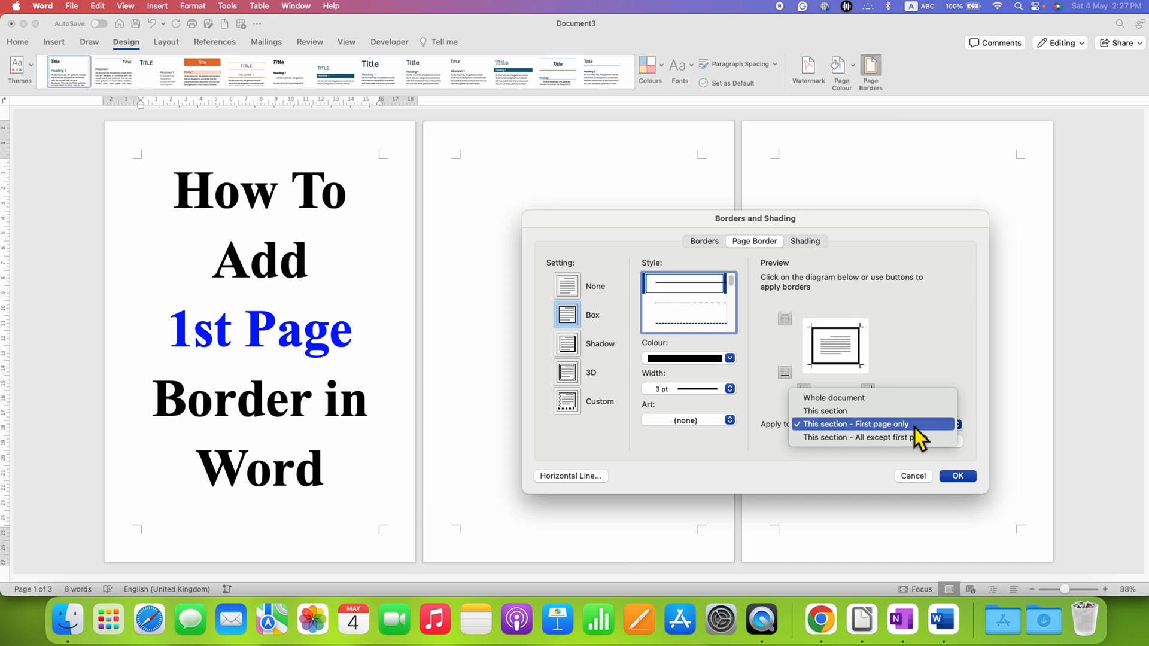
{"action": "mouse_move", "coordinate": [922, 439]}
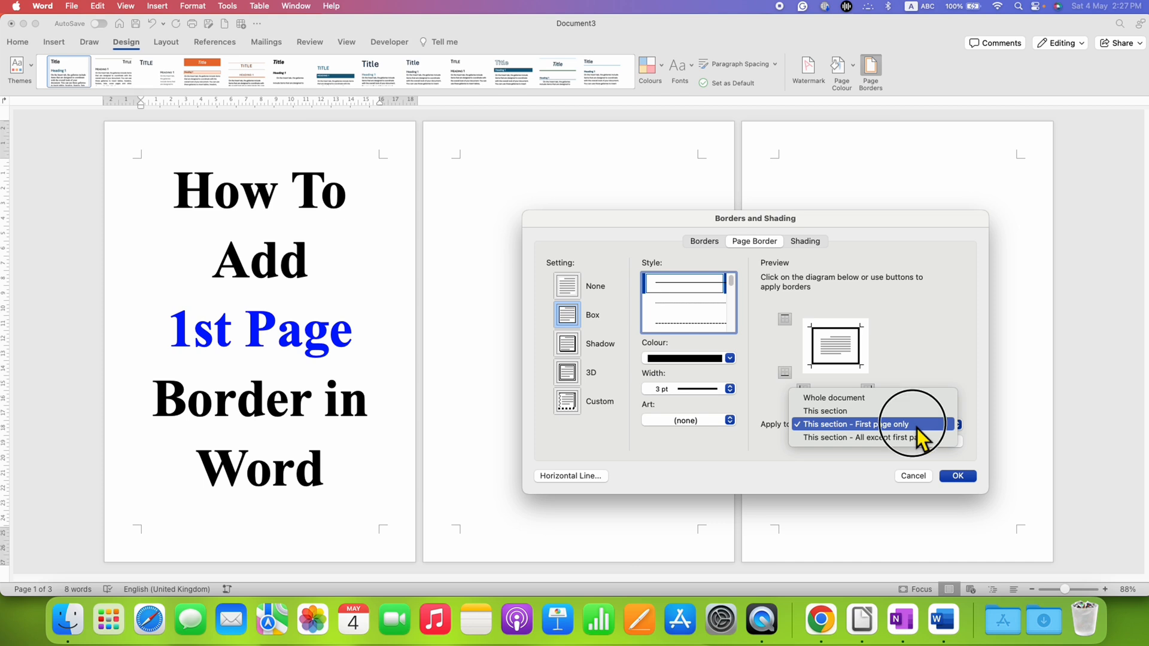
{"action": "left_click", "coordinate": [857, 424]}
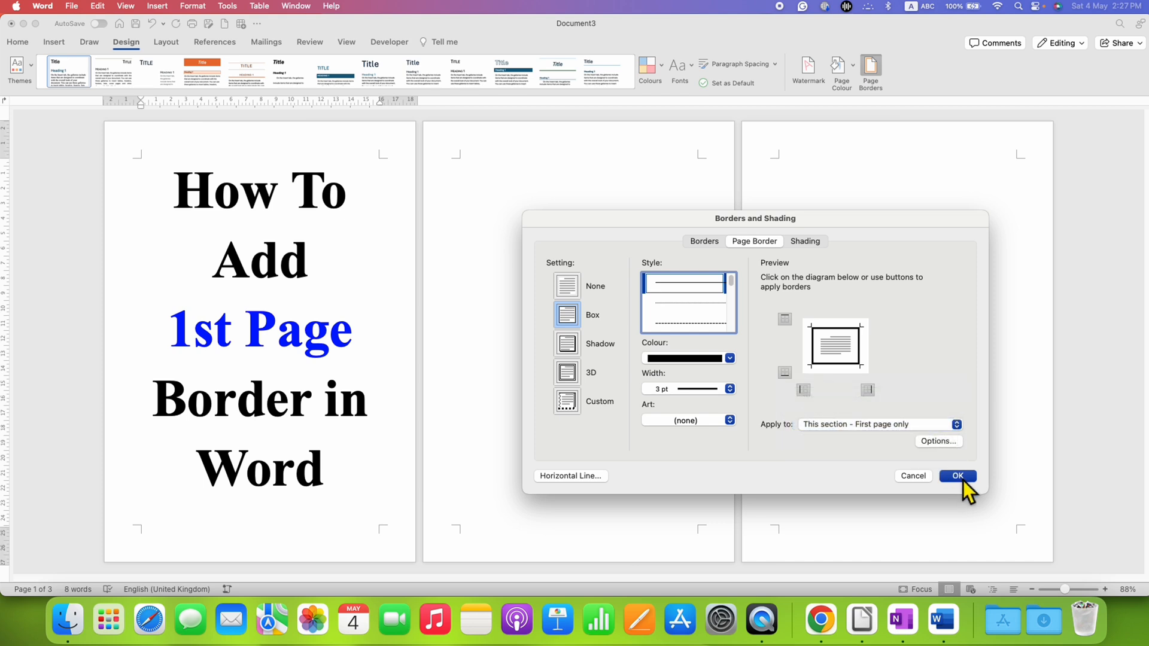
- Apply the border so only the first page gets the black box, then return to the title text
{"action": "left_click", "coordinate": [957, 475]}
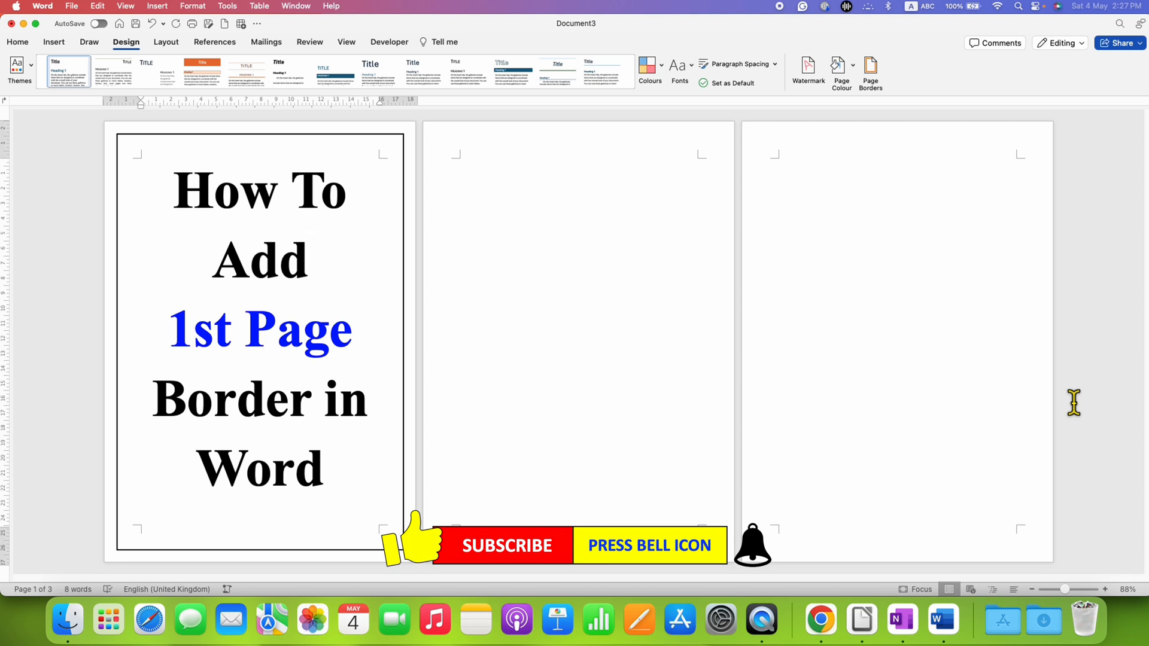
{"action": "left_click", "coordinate": [308, 260]}
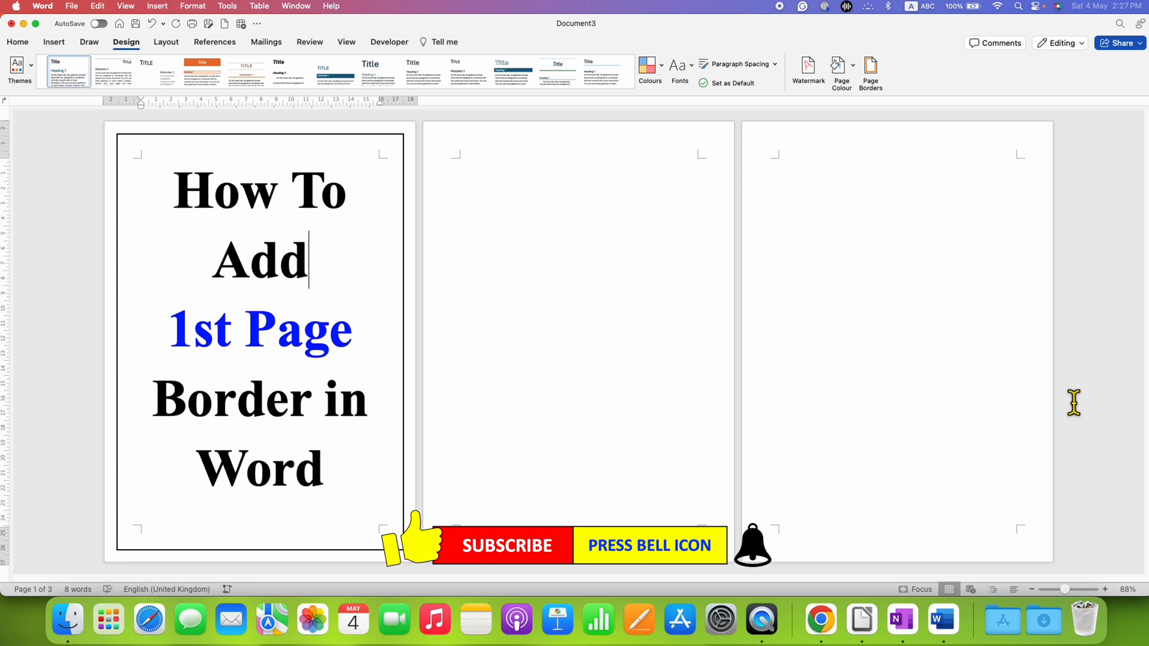